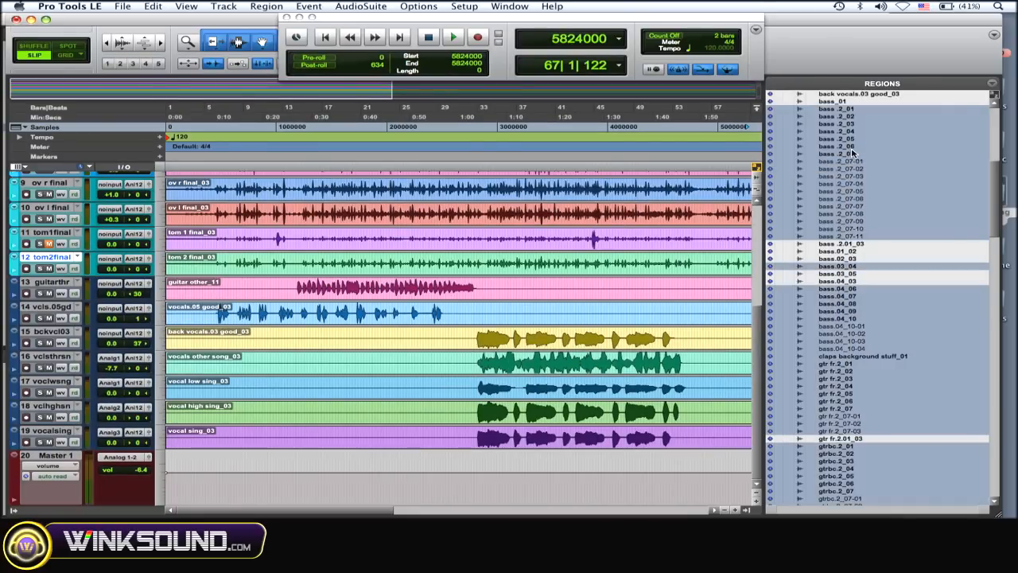
# Clear the selected unused regions from the Regions list, choosing Remove so source files stay on disk.
pyautogui.scroll(3)
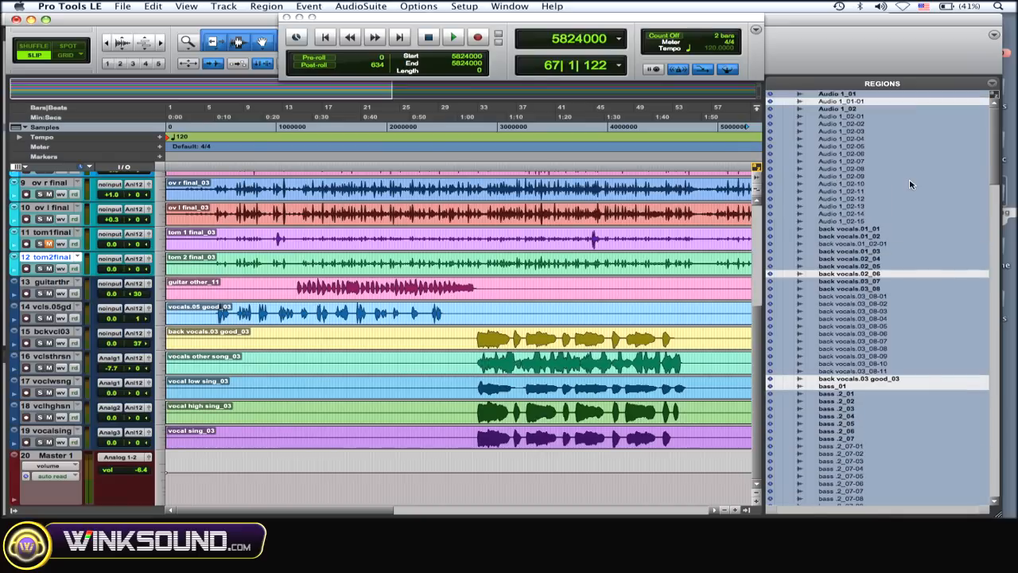
pyautogui.moveTo(824, 169)
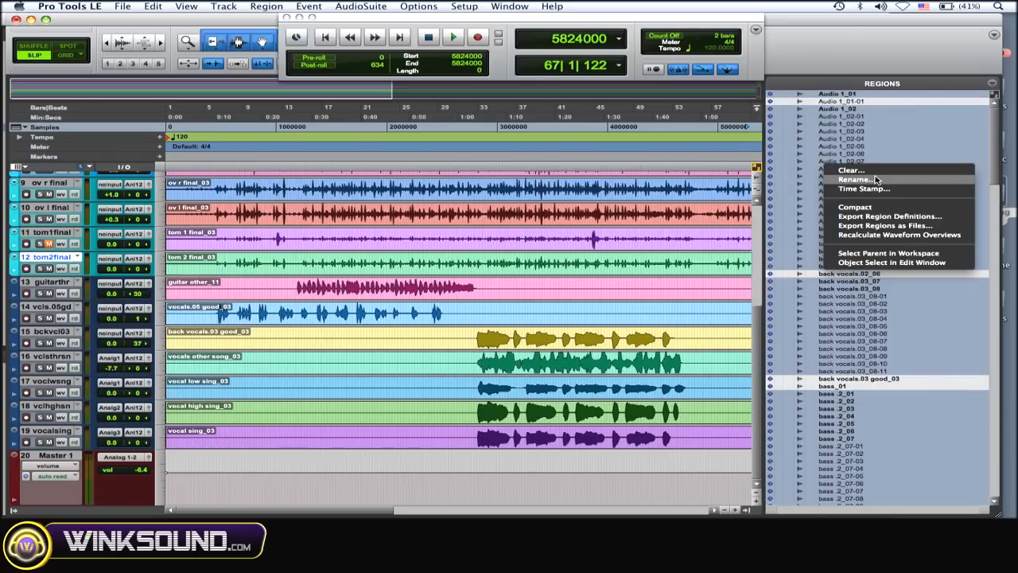
pyautogui.click(850, 170)
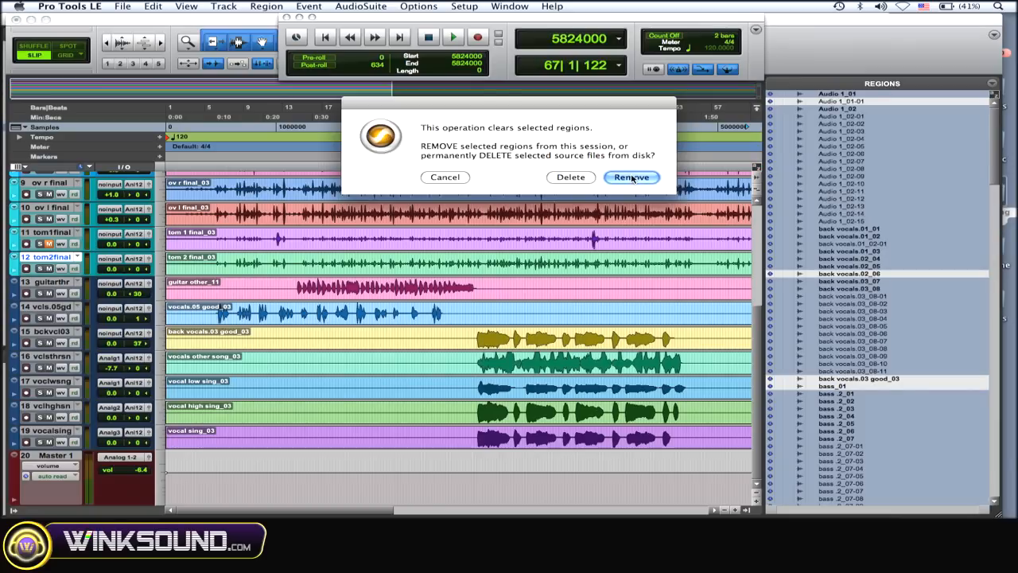
pyautogui.click(630, 177)
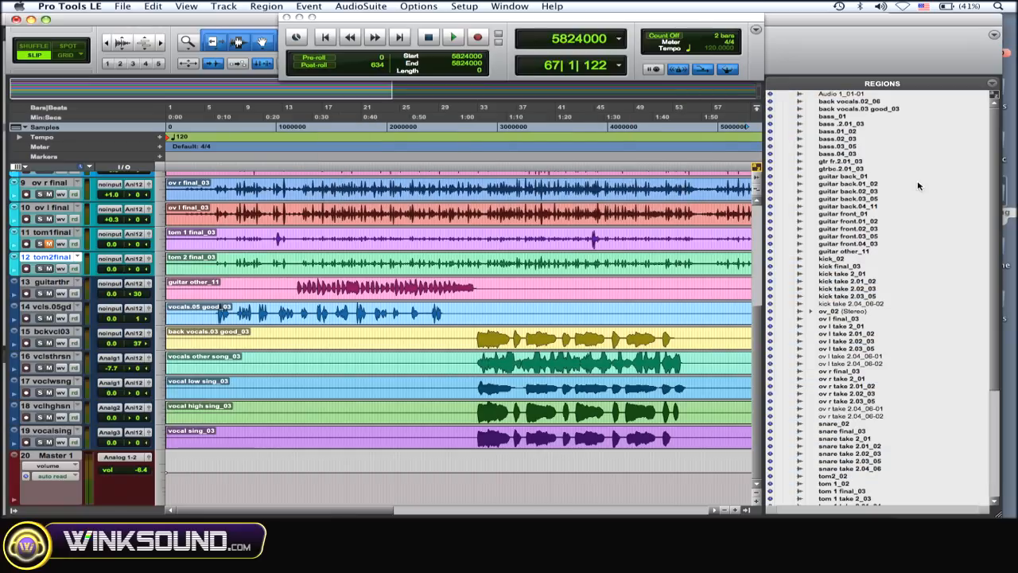
pyautogui.scroll(-3)
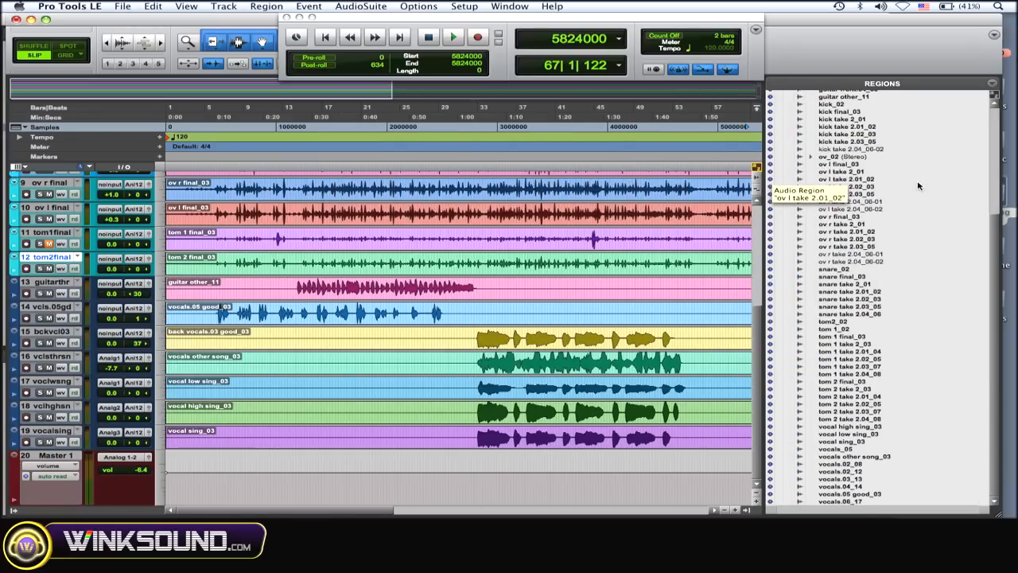